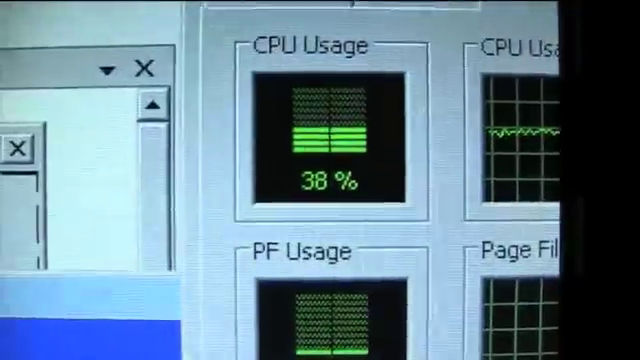
{"action": "scroll", "scroll_direction": "down", "scroll_amount": 3}
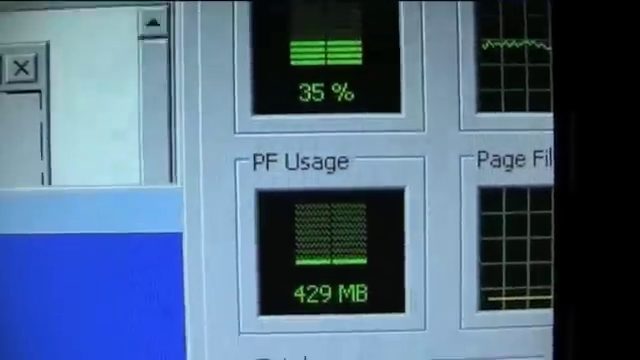